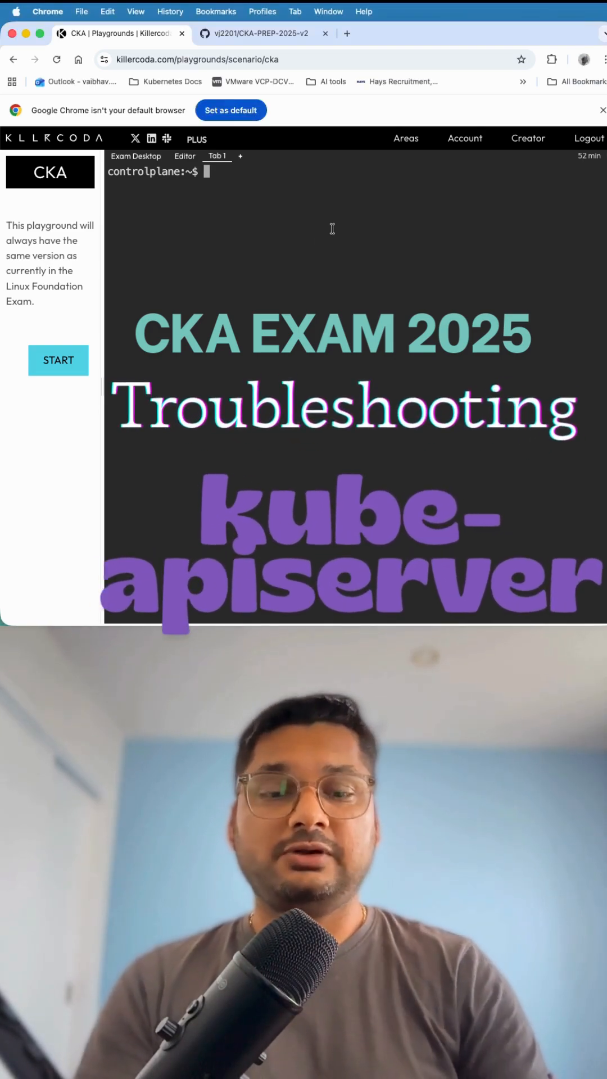
- Run 'k get nodes' and see the API server connection refused at port 6443
text(k g)
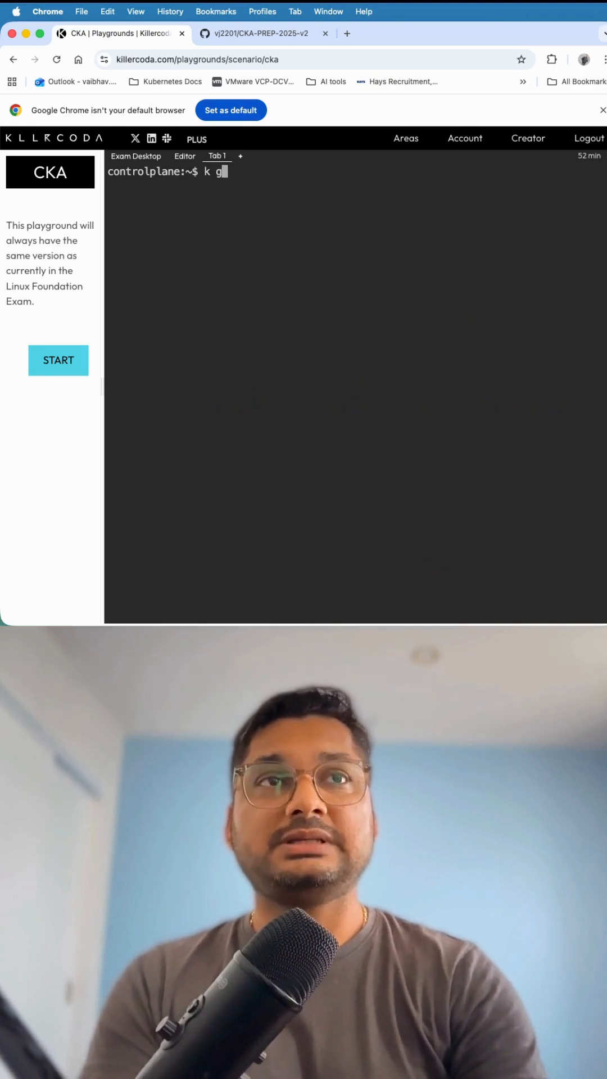
text(et)
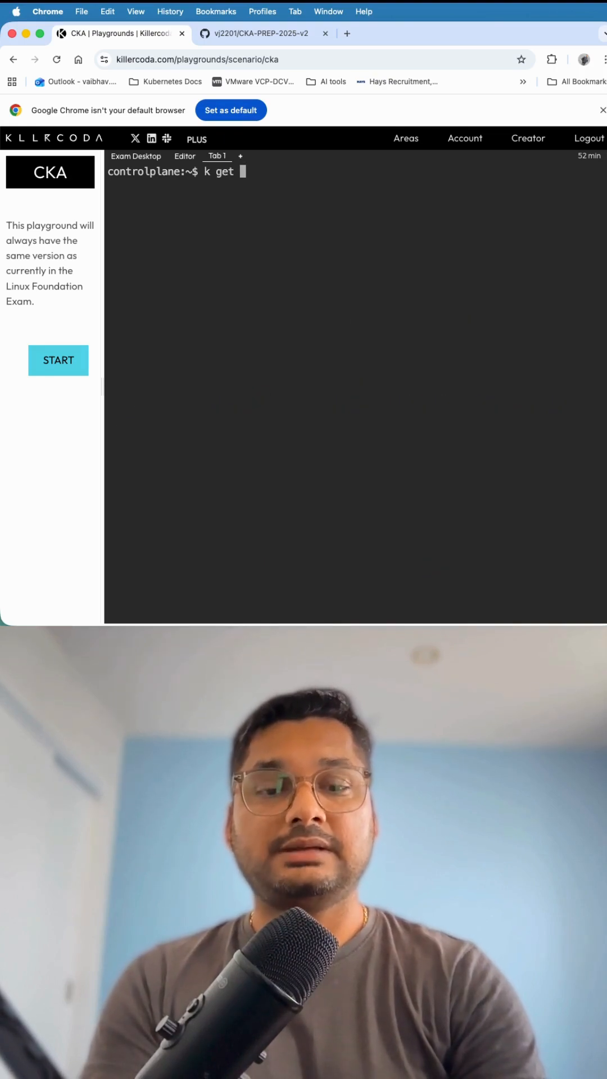
text(nodes)
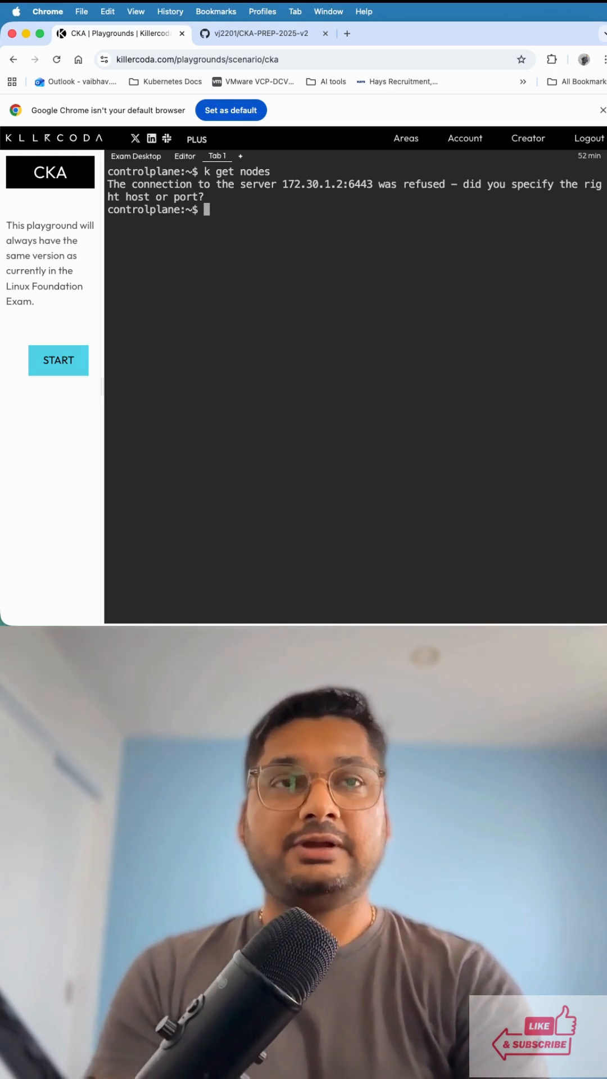
- Run 'crictl ps -a | grep apiserver' and select the exited kube-apiserver container's status and ID
text(cri)
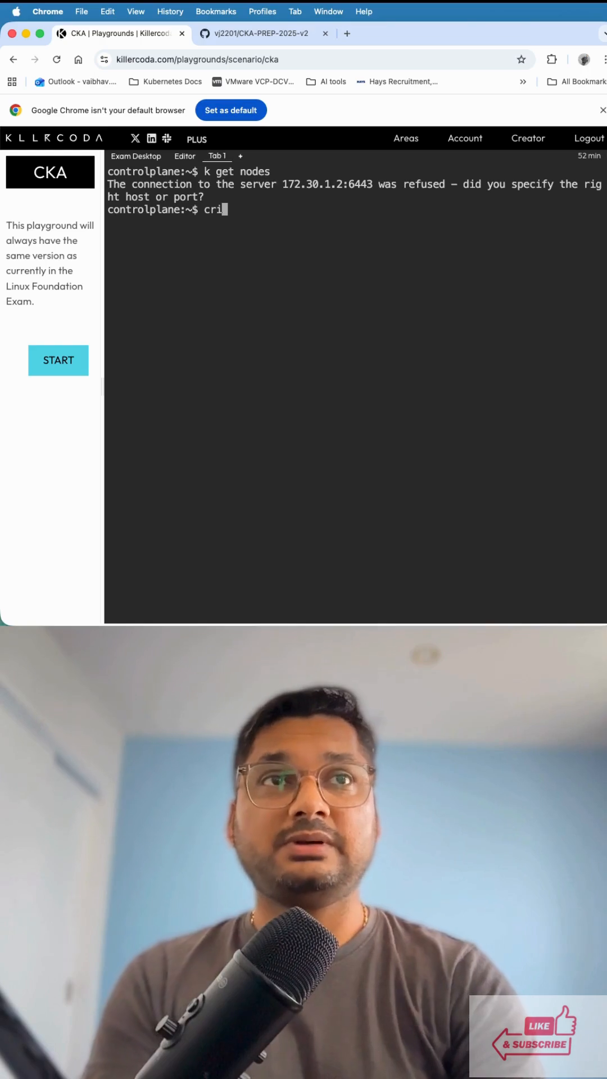
text(ctl)
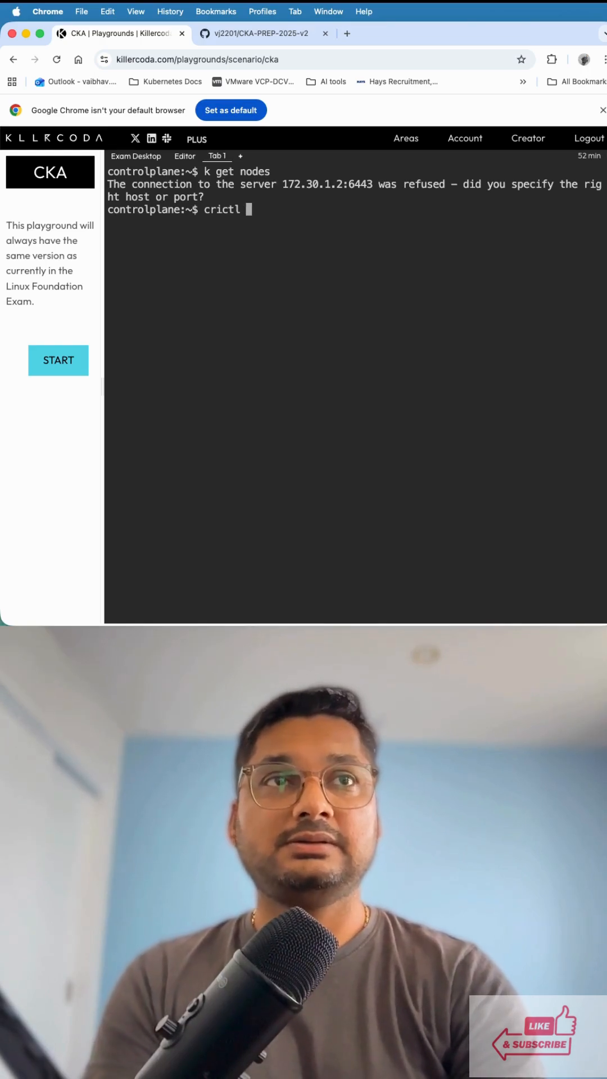
text(ps -a | g)
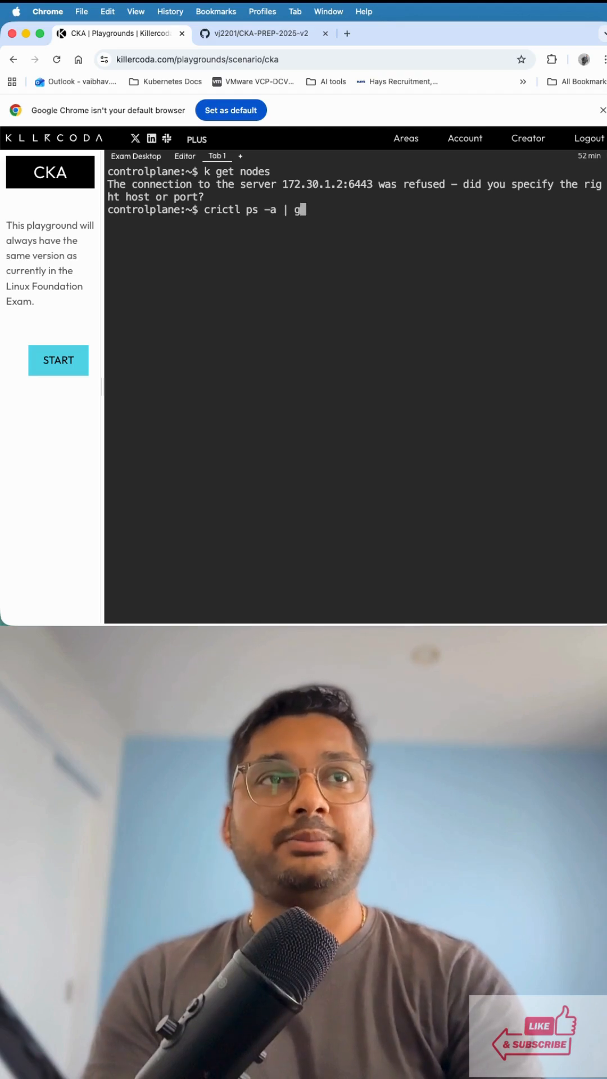
text(rep)
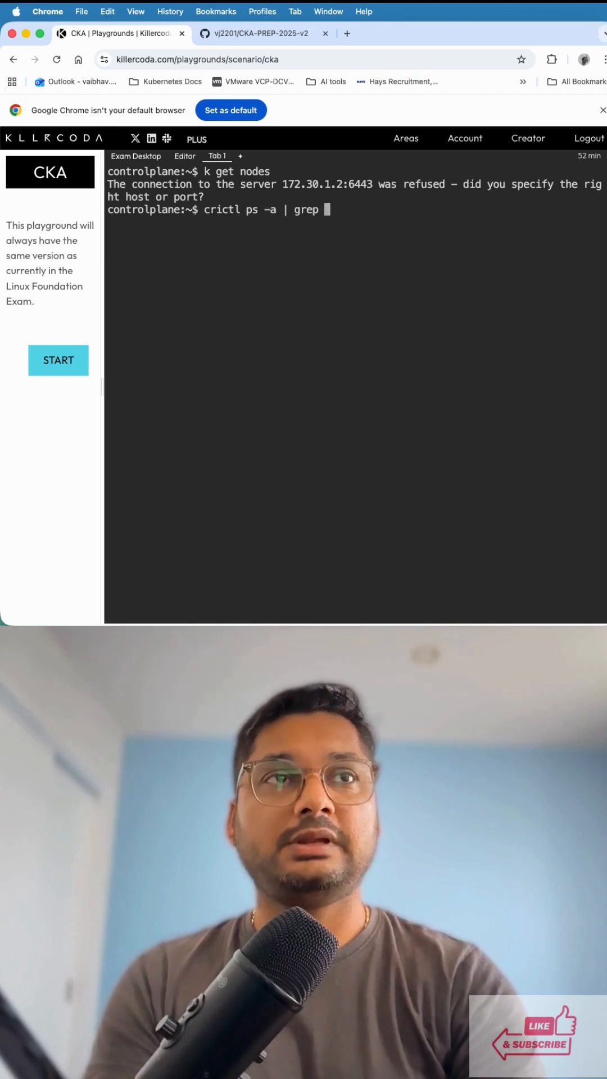
text(apiserver)
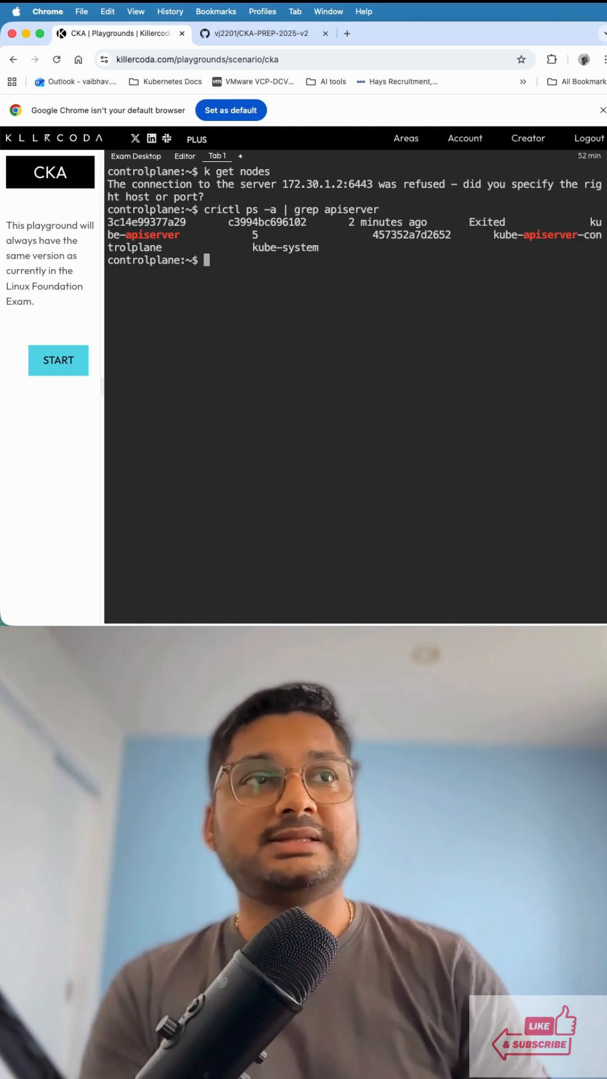
double_click(488, 222)
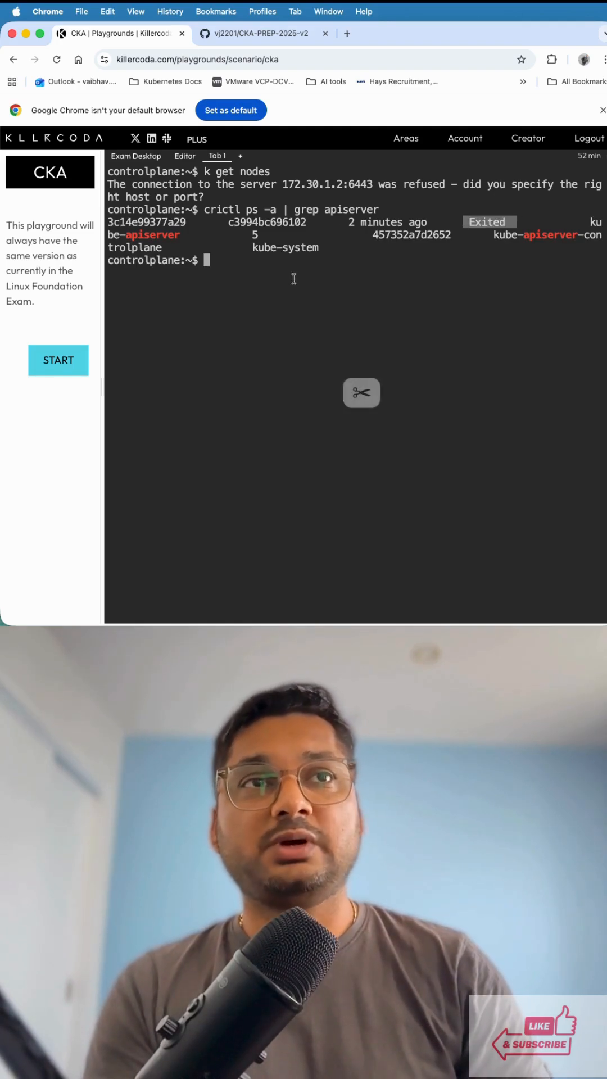
double_click(144, 223)
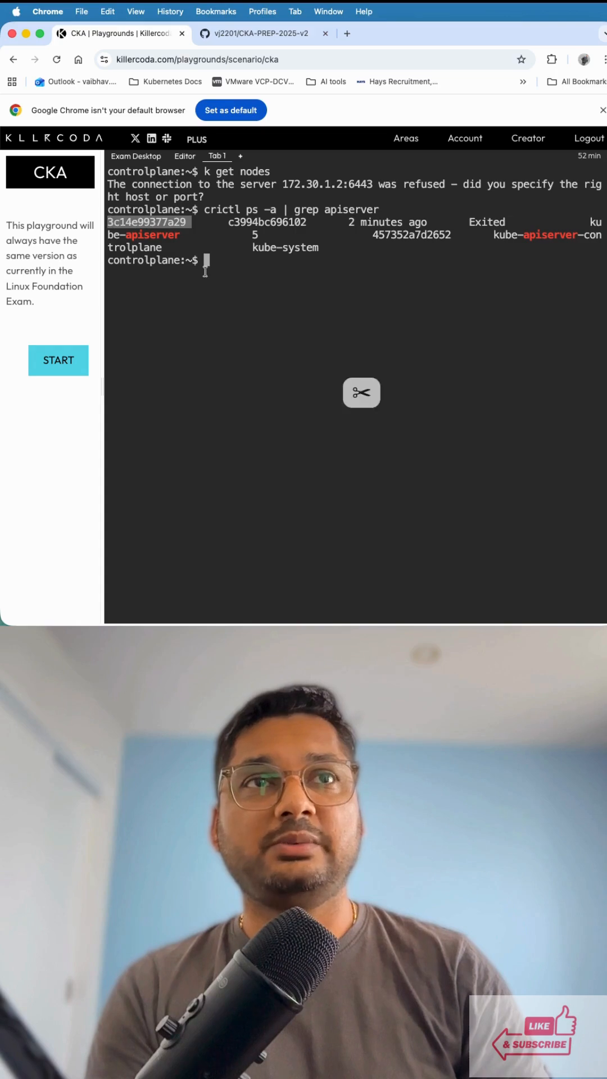
- View the exited container's crictl logs showing etcd refused at 127.0.0.1:2380, then clear
text(cri)
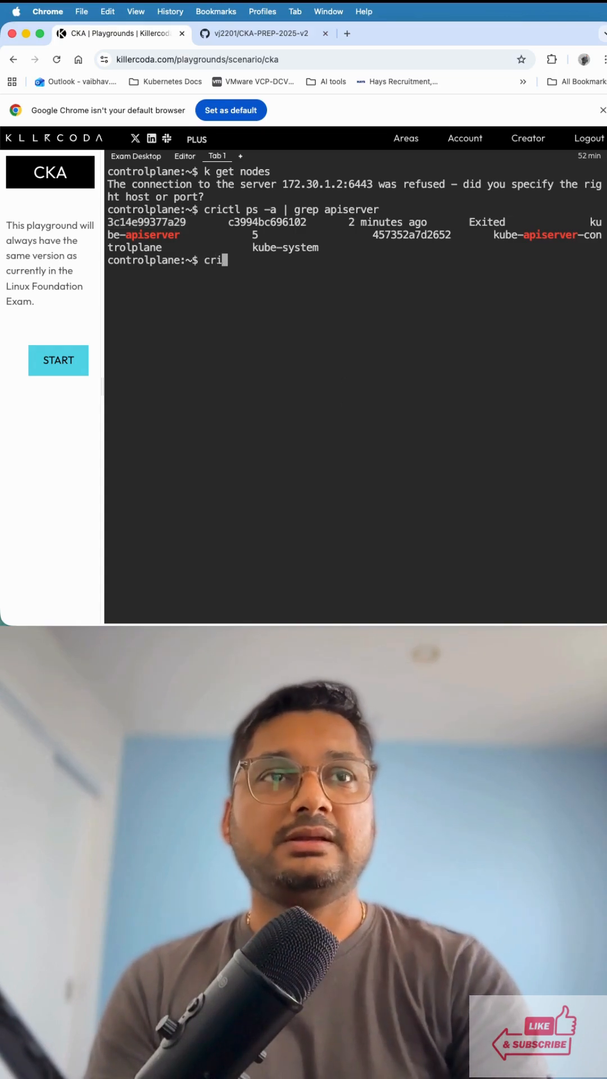
text(ctl)
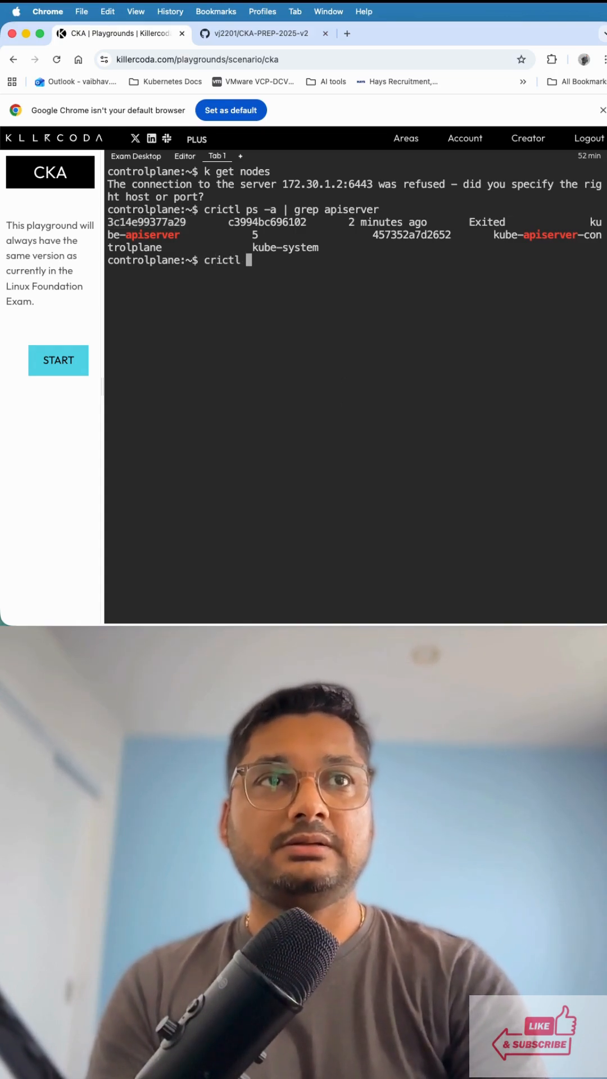
text(logs)
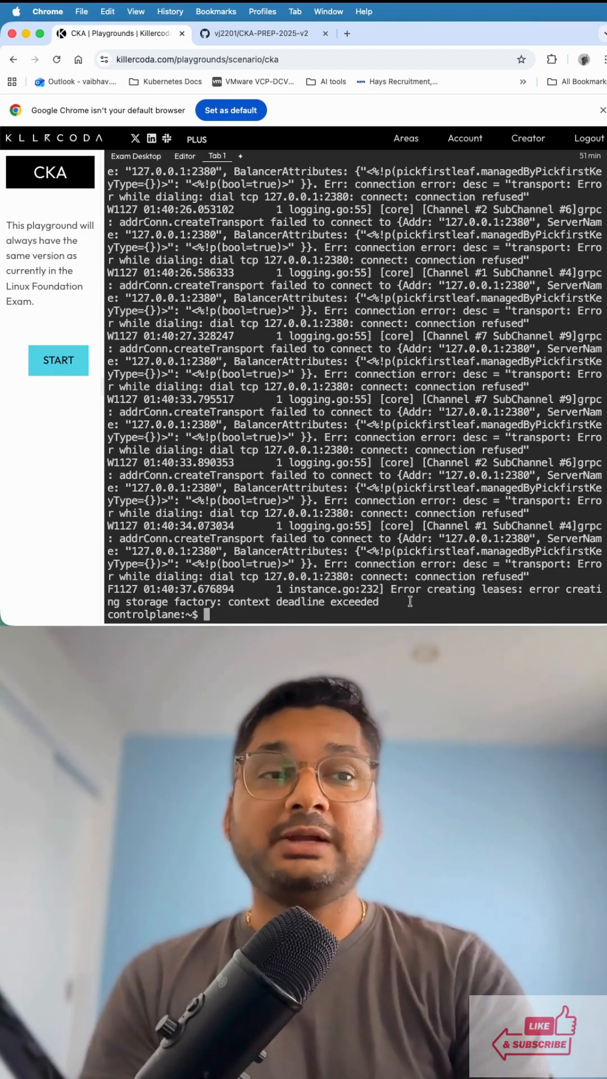
text(c)
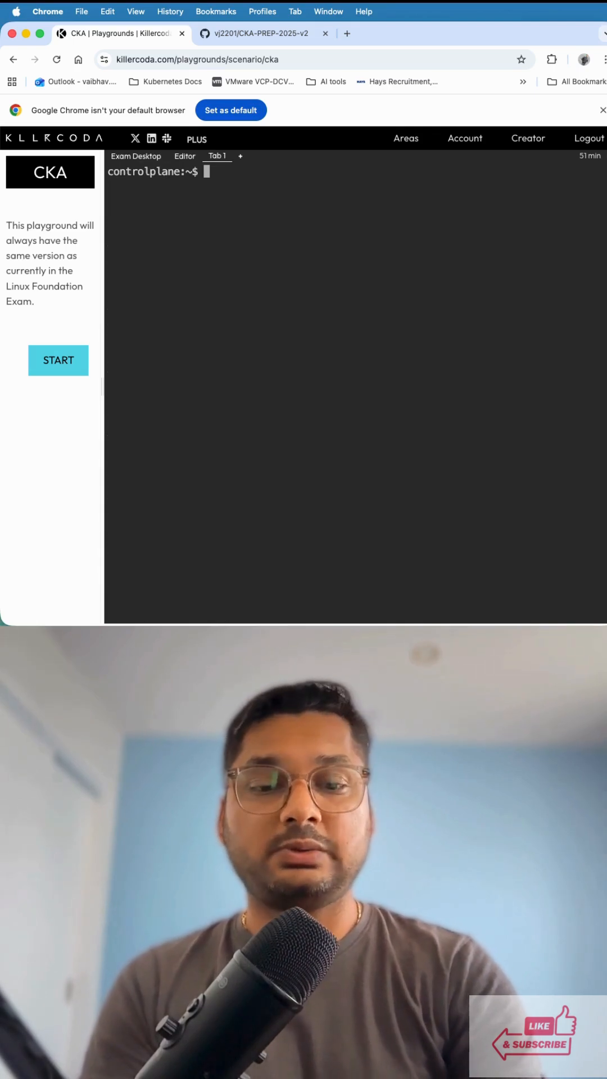
- Move into /etc/kubernetes/manifests and list the etcd, apiserver, controller-manager and scheduler manifests
text(cd)
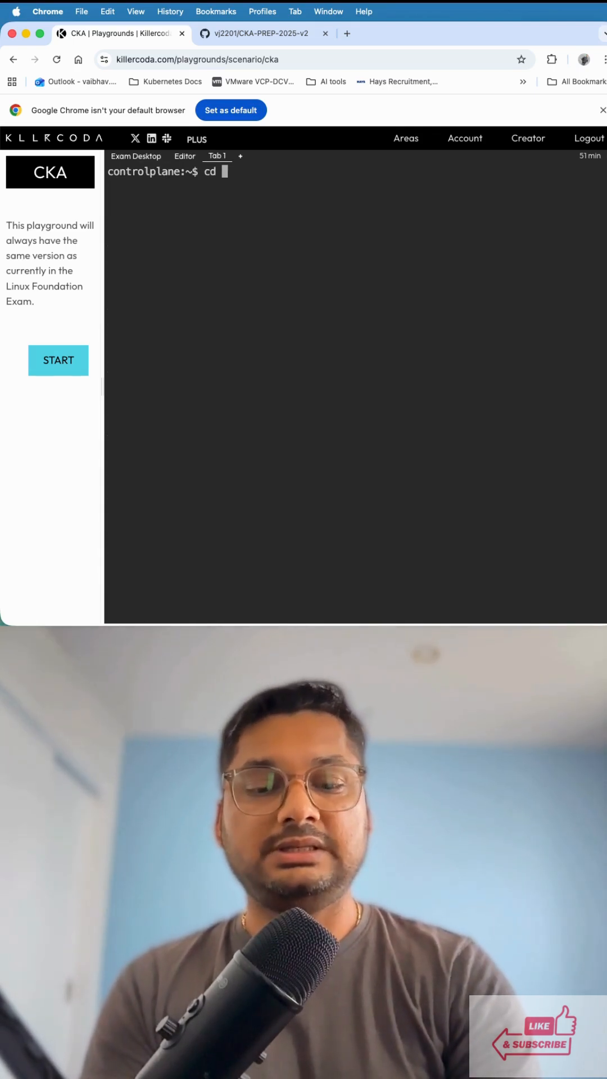
text(/etc)
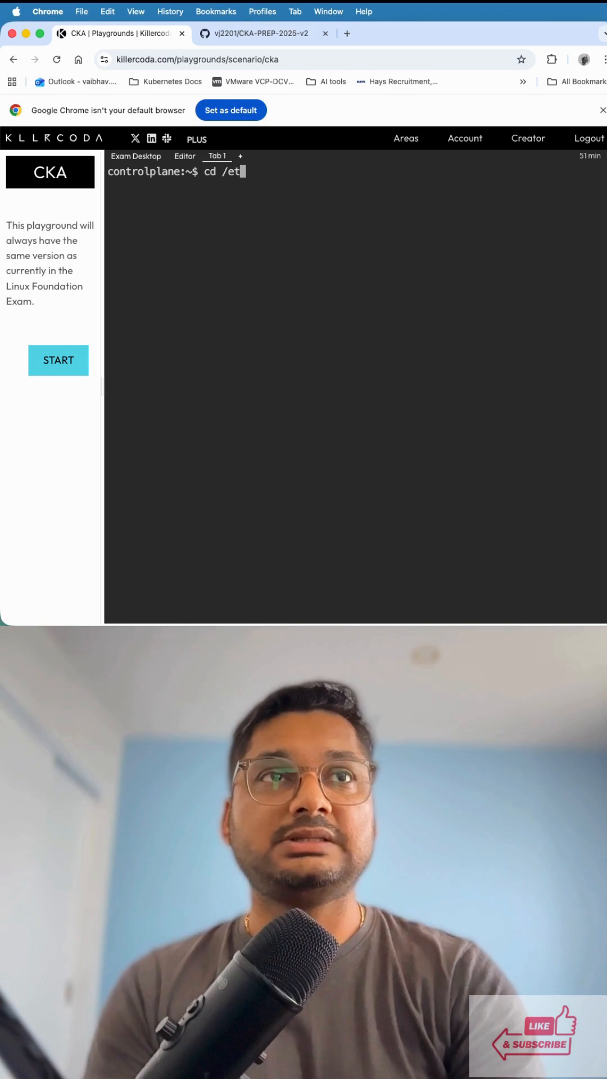
text(c/)
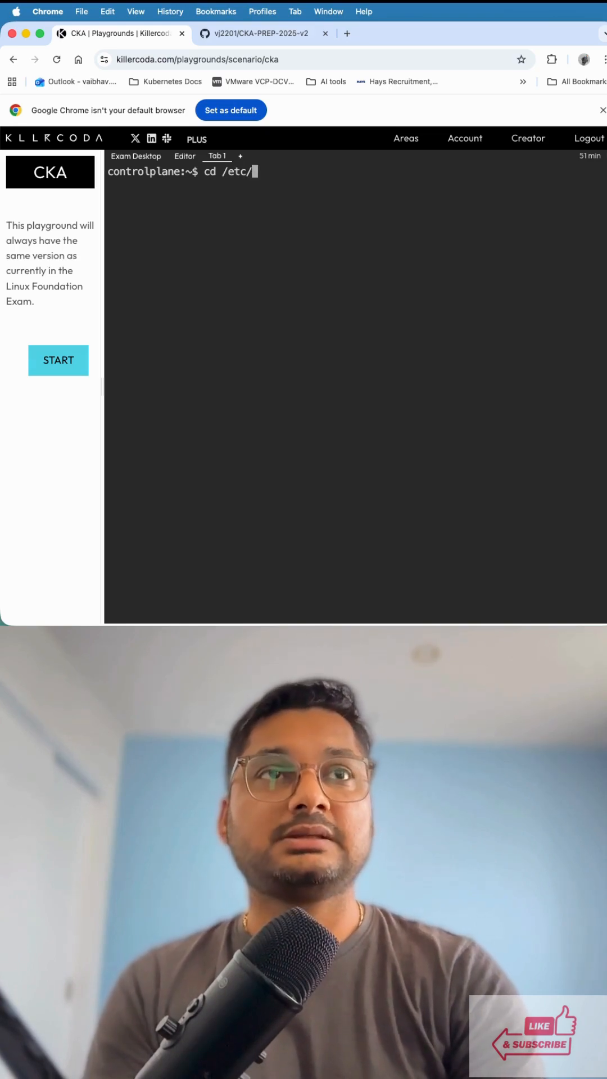
text(kuberne)
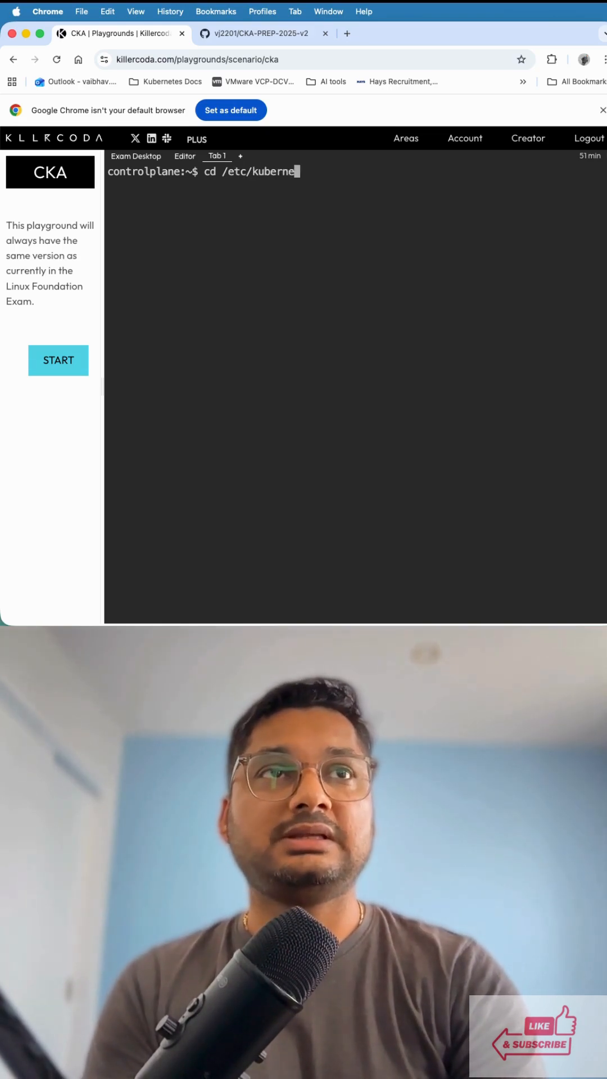
text(tes)
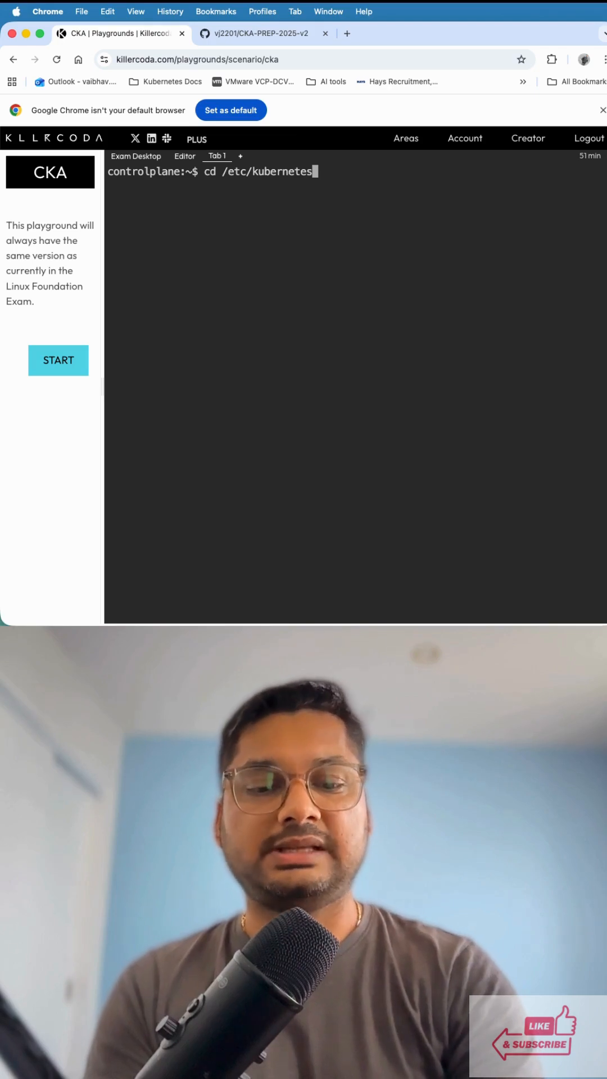
text(/manifests)
text(ls)
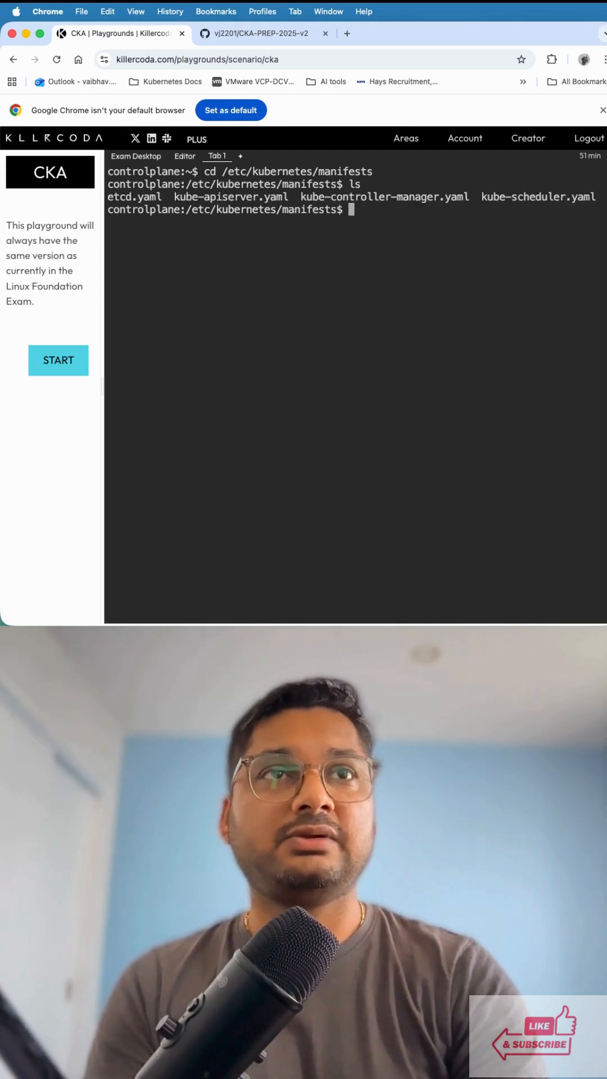
- In vi, change the --etcd-servers port in kube-apiserver.yaml to end in 79 and save
text(vi kube-a)
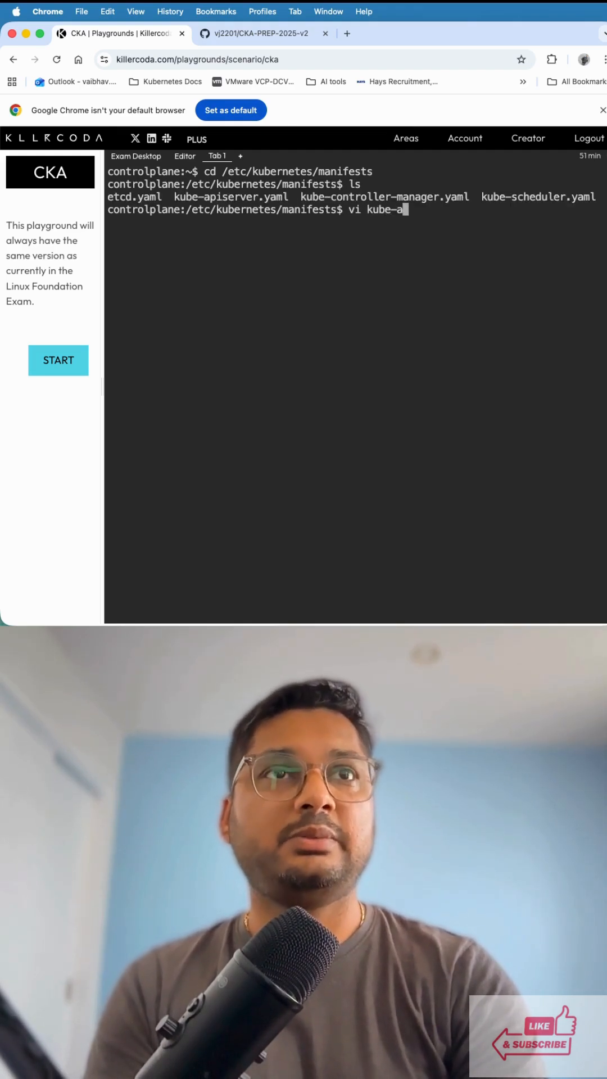
text(piserver.)
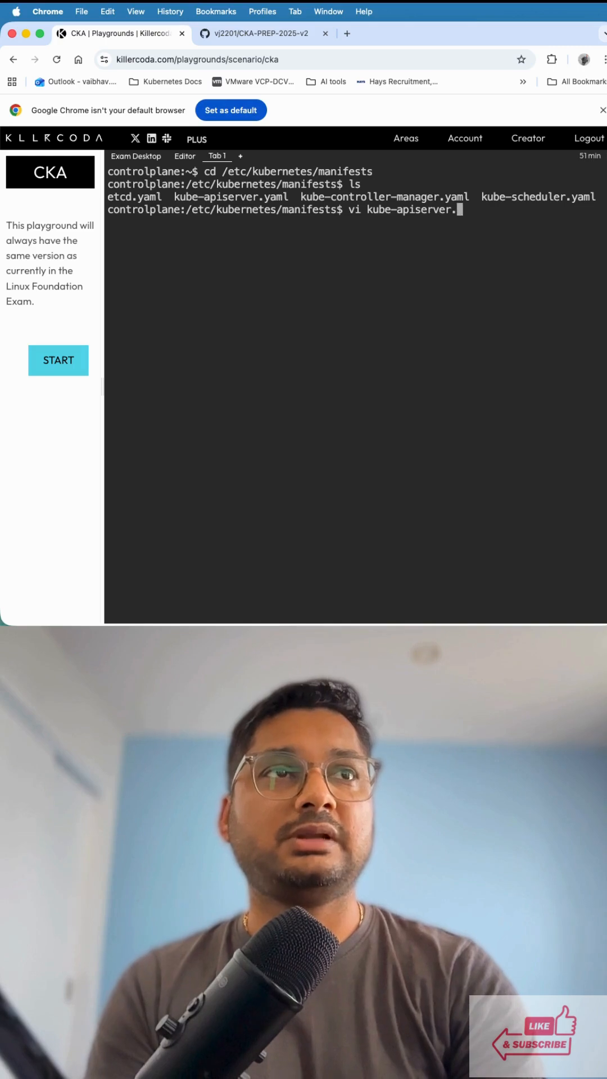
key(Enter)
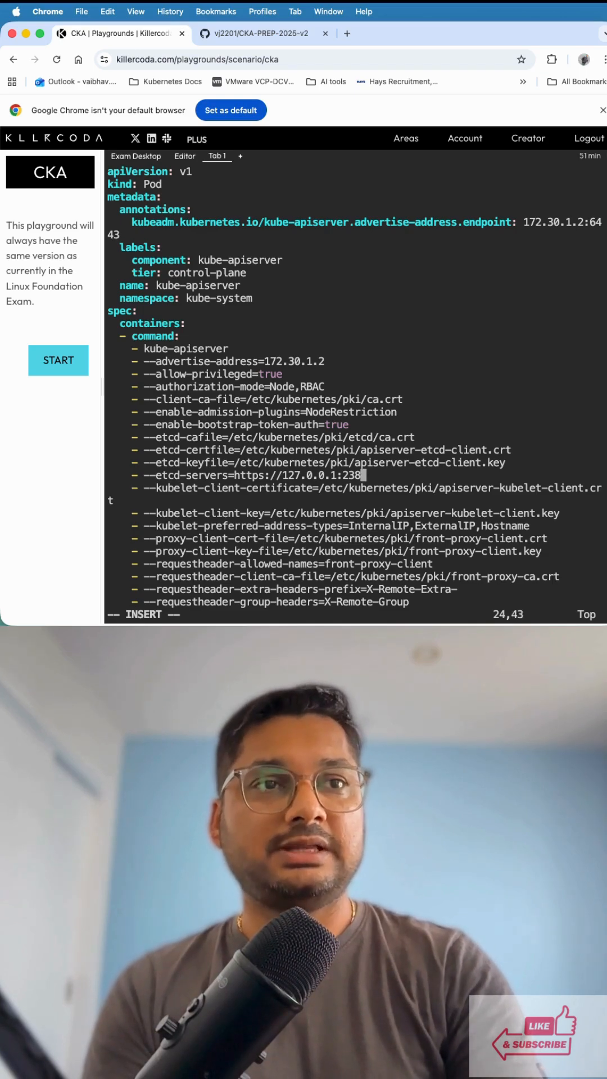
text(79)
text(k e)
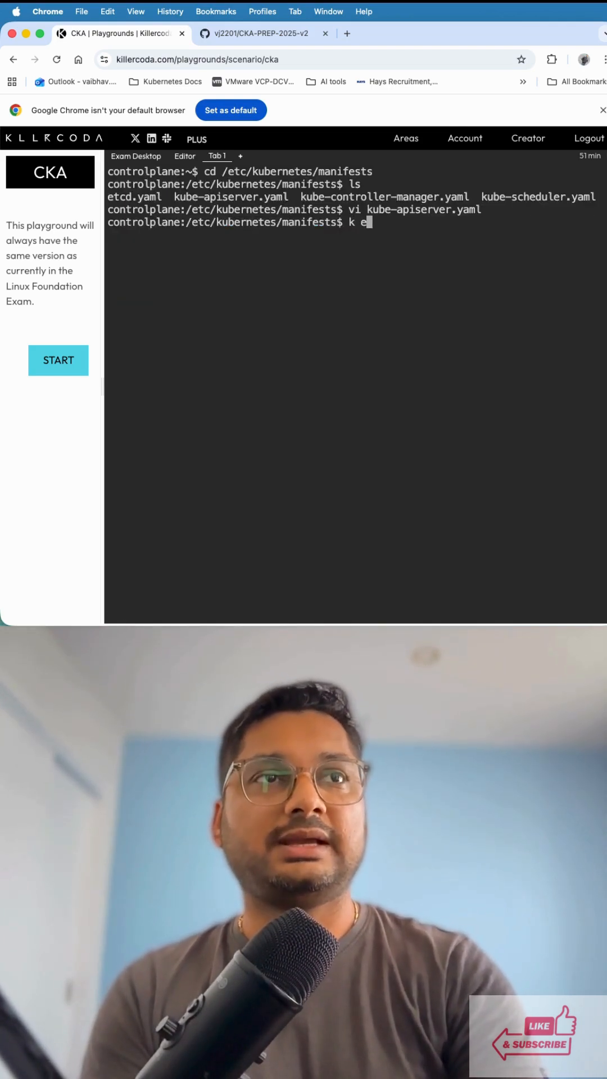
- Clear the screen and confirm with 'crictl ps -a | grep apiserver' that kube-apiserver is Running
text(get)
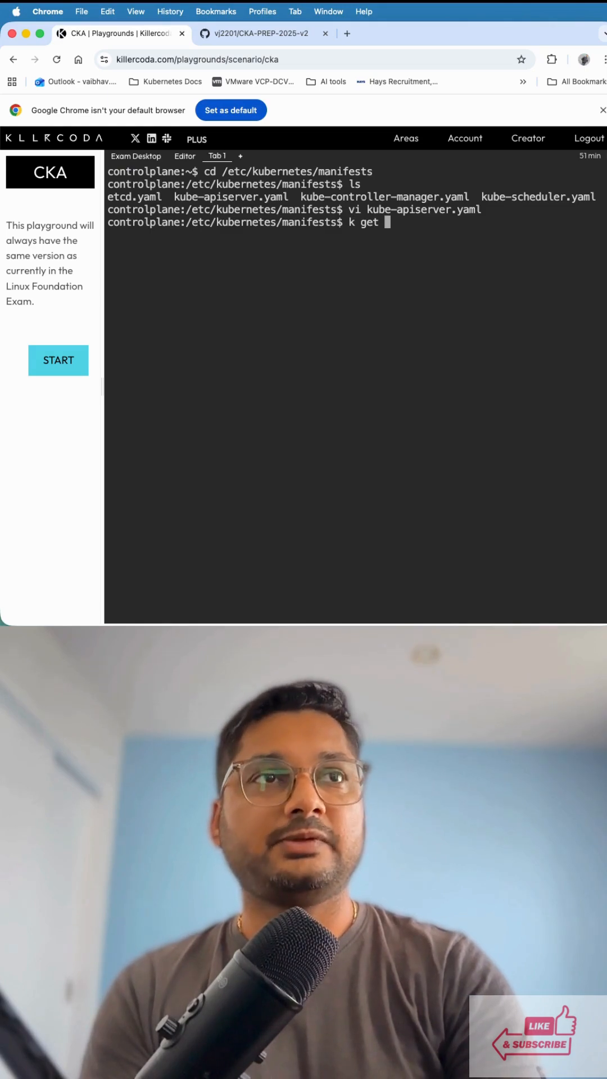
key(Backspace)
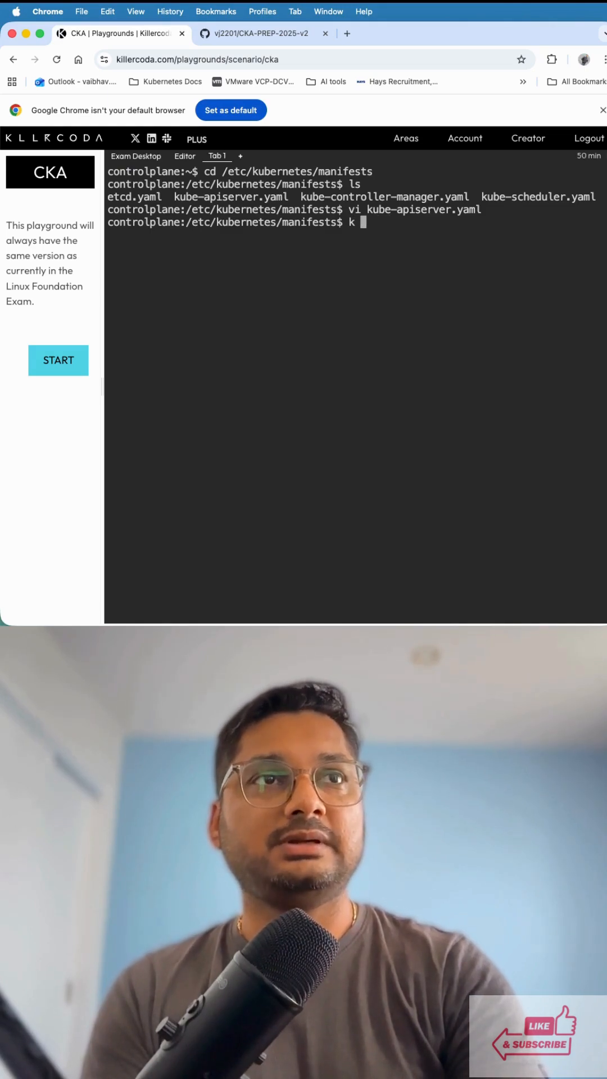
text(s)
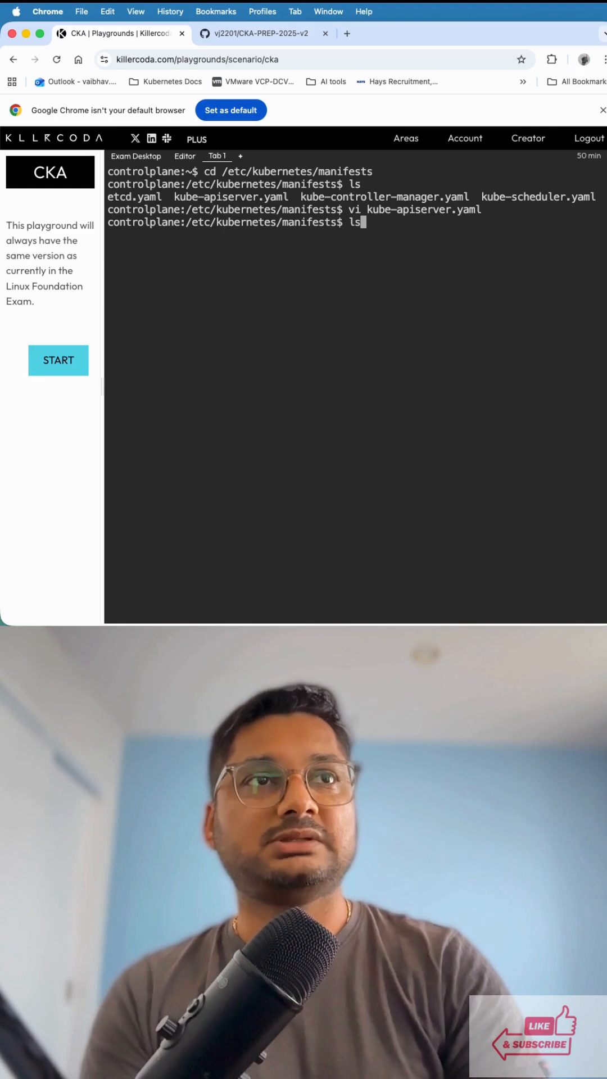
text(clear)
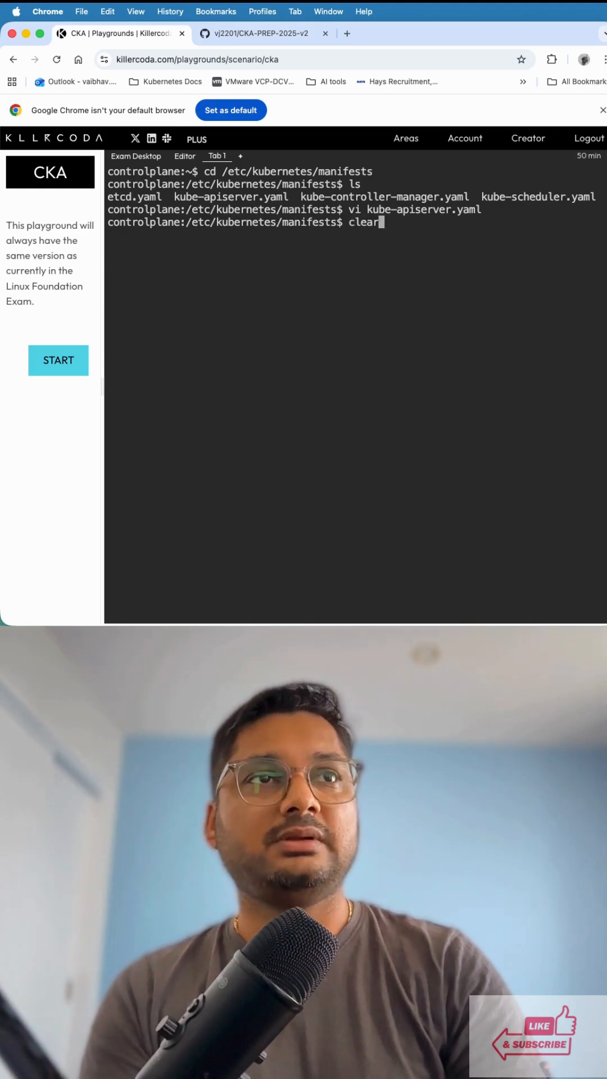
text(crictl ps -a | grep apiserver)
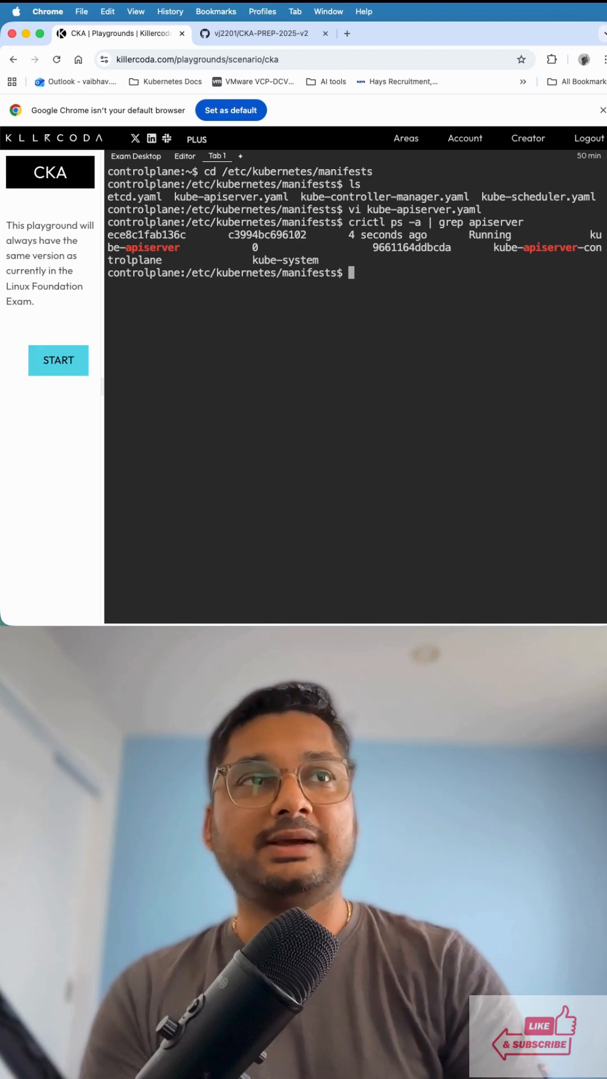
text(k get n)
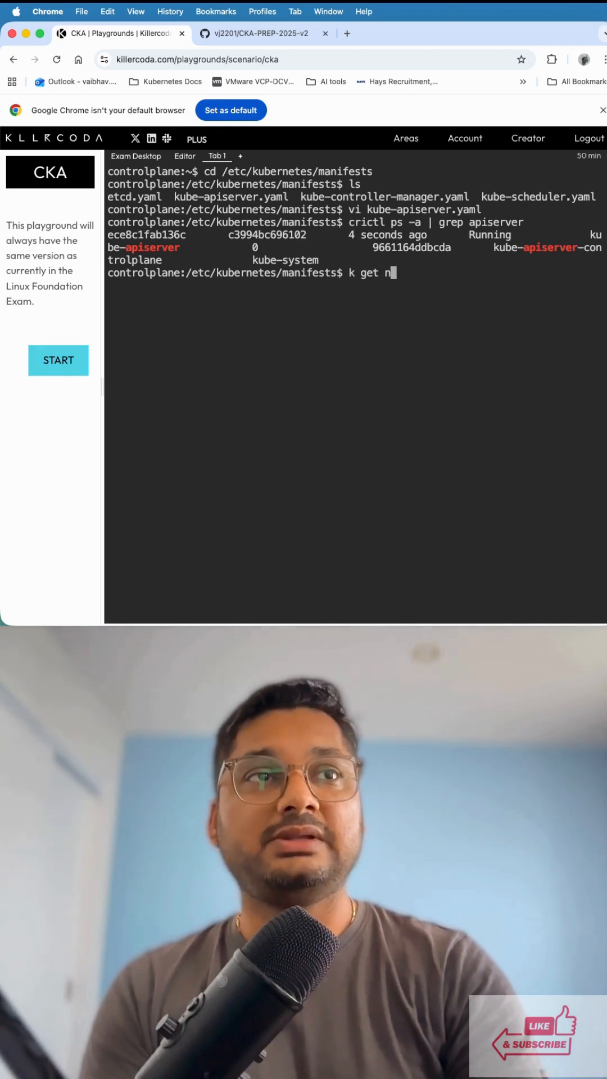